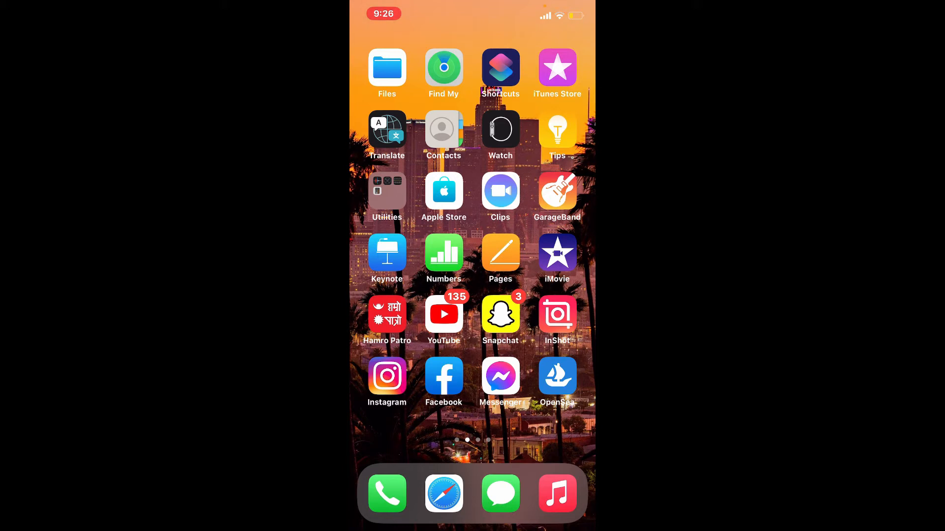
Swipe left to the home screen page showing the Settings app.
scroll("left", 3)
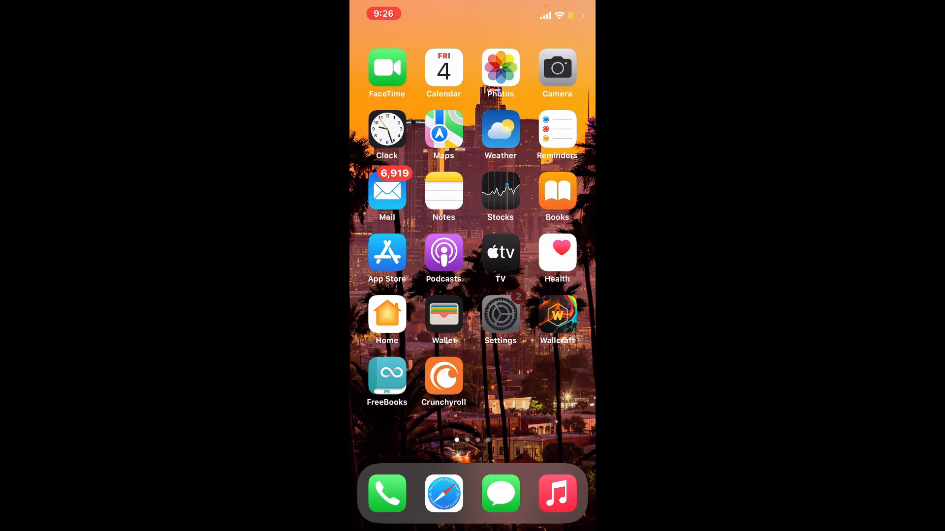
Launch Settings and scroll the iPhone Storage app list (54.6 GB of 128 GB used) down to Viber.
left_click(500, 314)
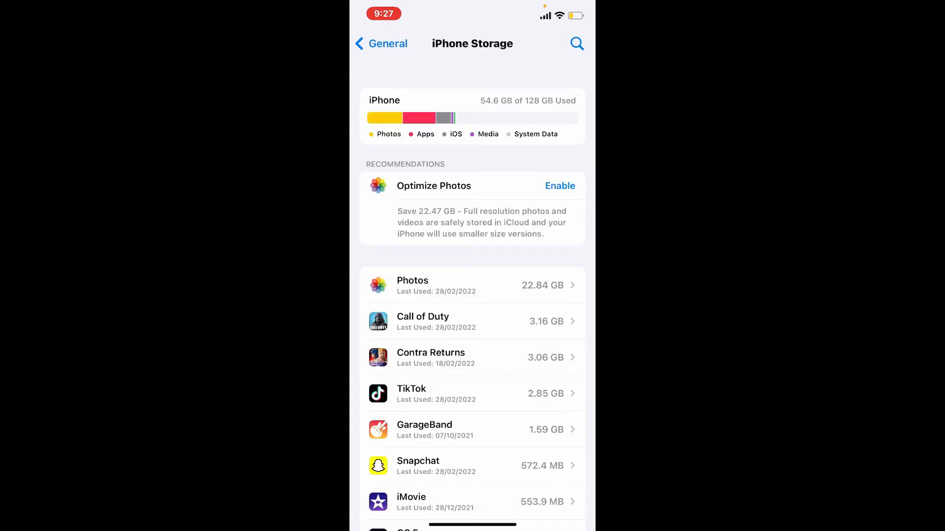
scroll("down", 3)
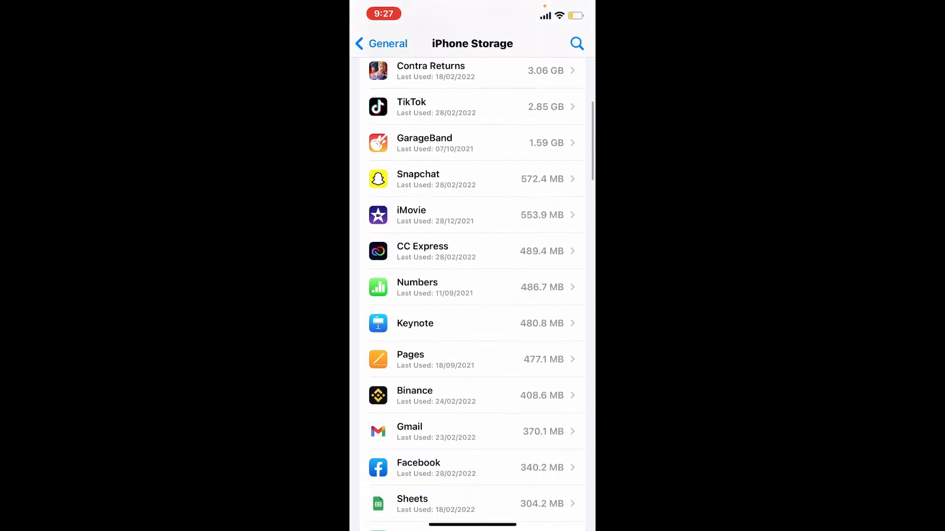
scroll("down", 3)
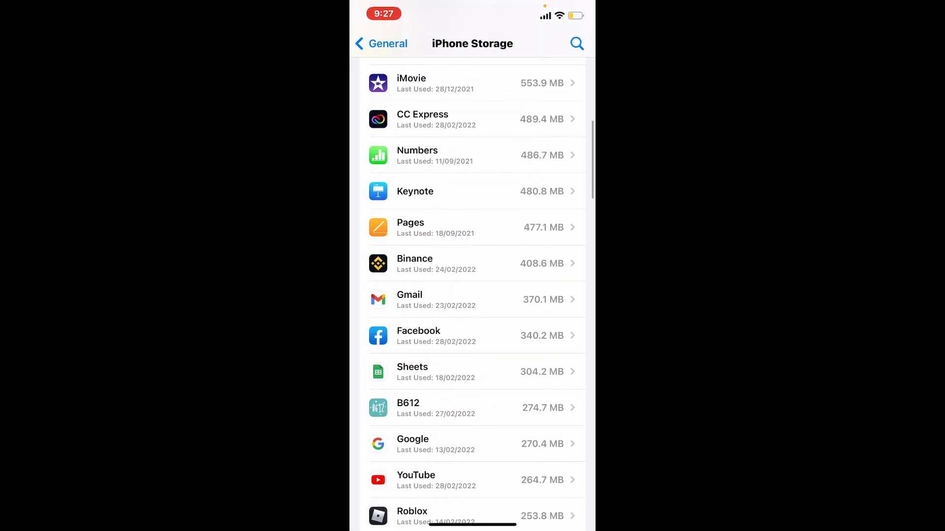
scroll("down", 3)
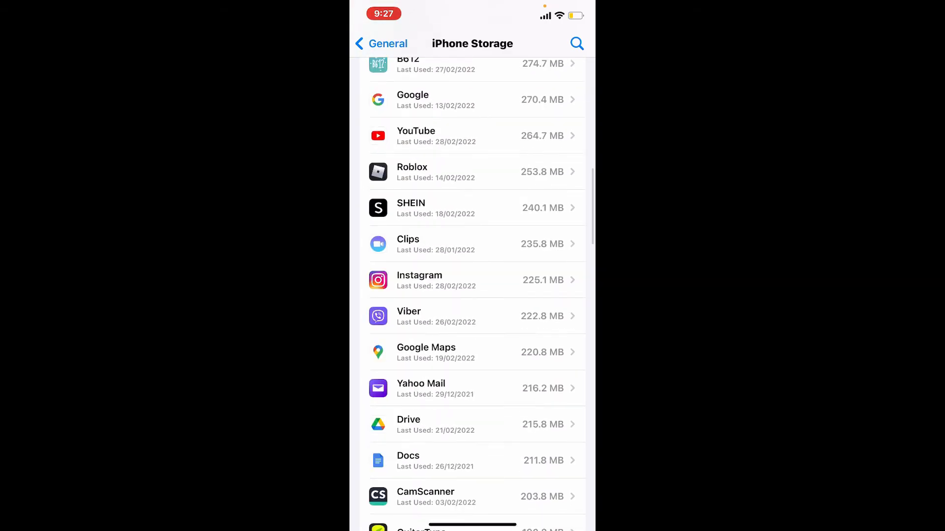
Offload Viber from its storage page, confirming in the action sheet while keeping its data.
left_click(476, 317)
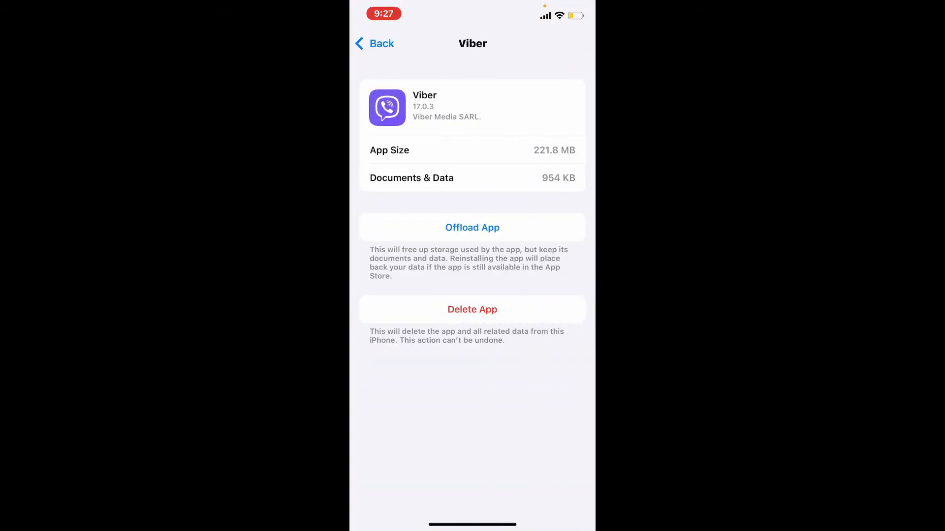
left_click(472, 227)
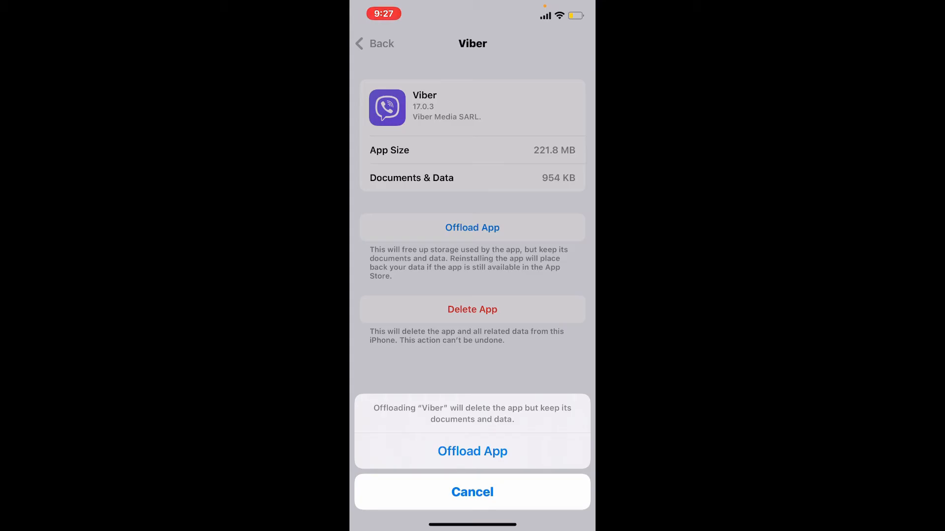
left_click(472, 451)
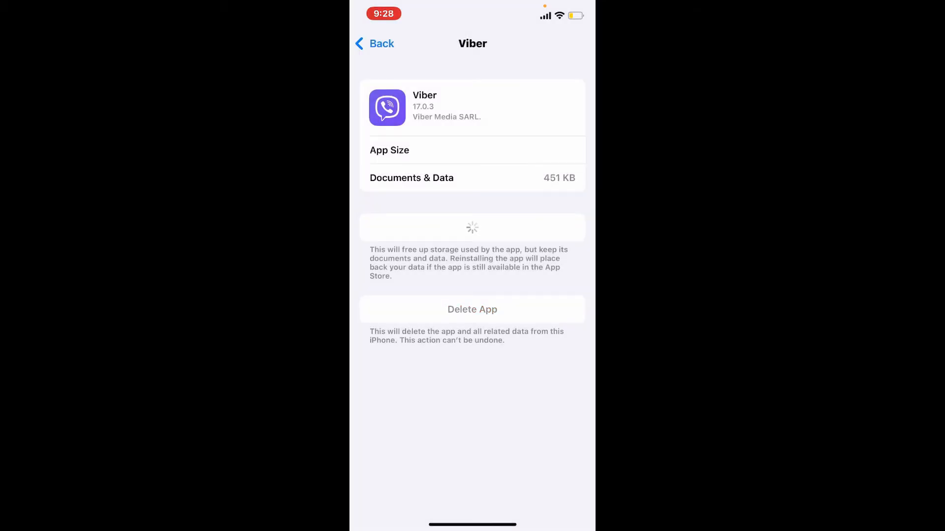
Reinstall Viber after offloading, keeping its 451 KB of documents and data.
left_click(472, 228)
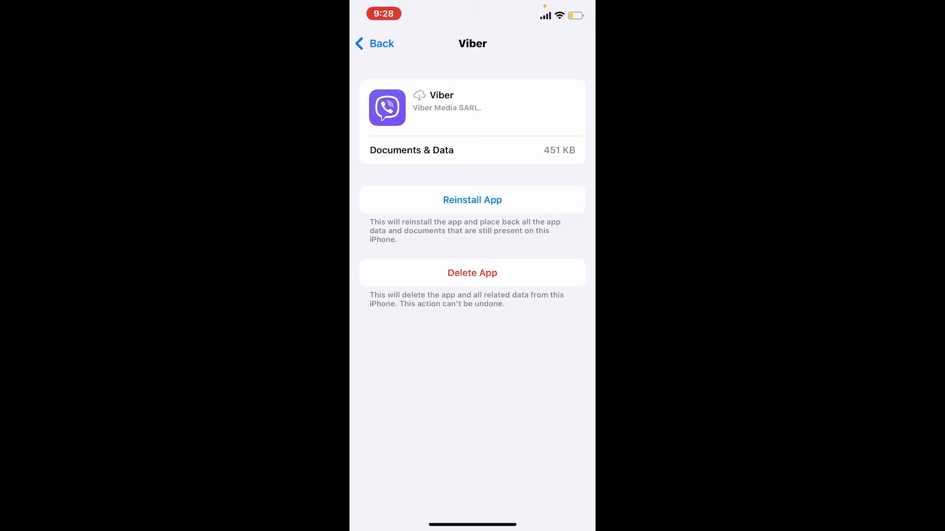
left_click(472, 200)
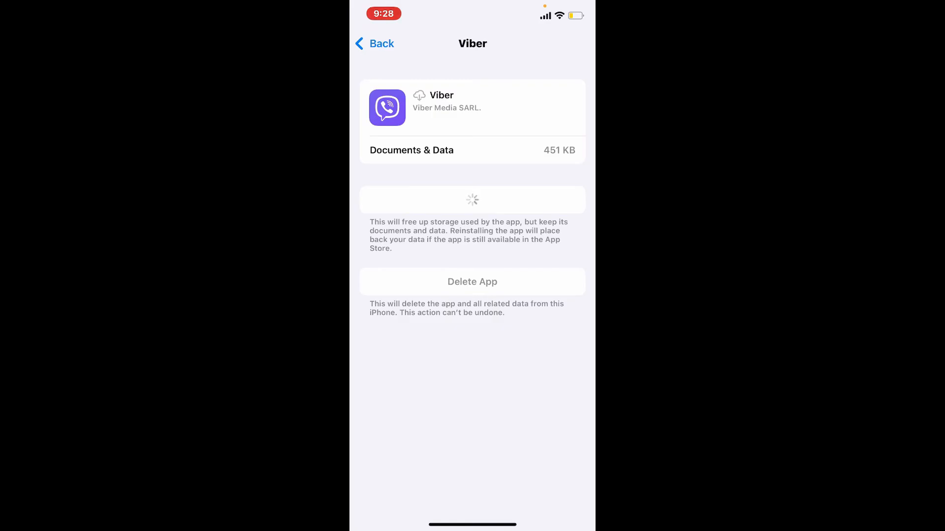